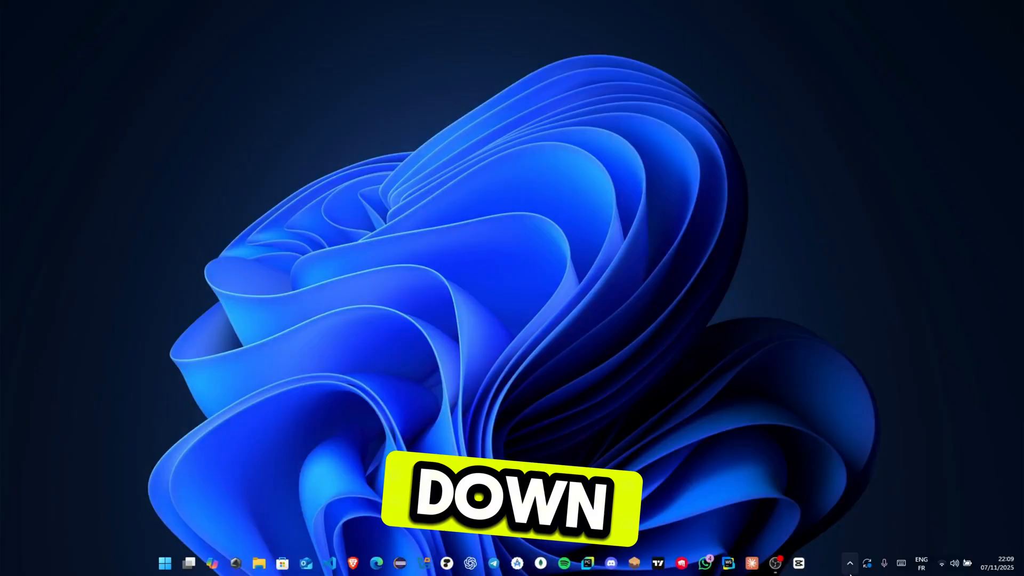
Exit Steam from its hidden system-tray icon so it stops running in the background
left_click(851, 564)
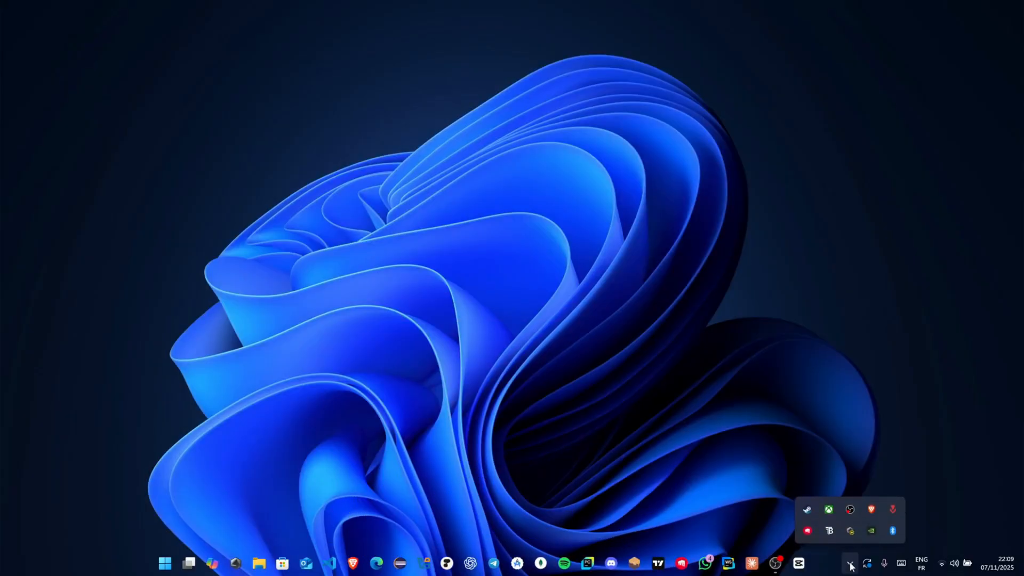
mouse_move(808, 510)
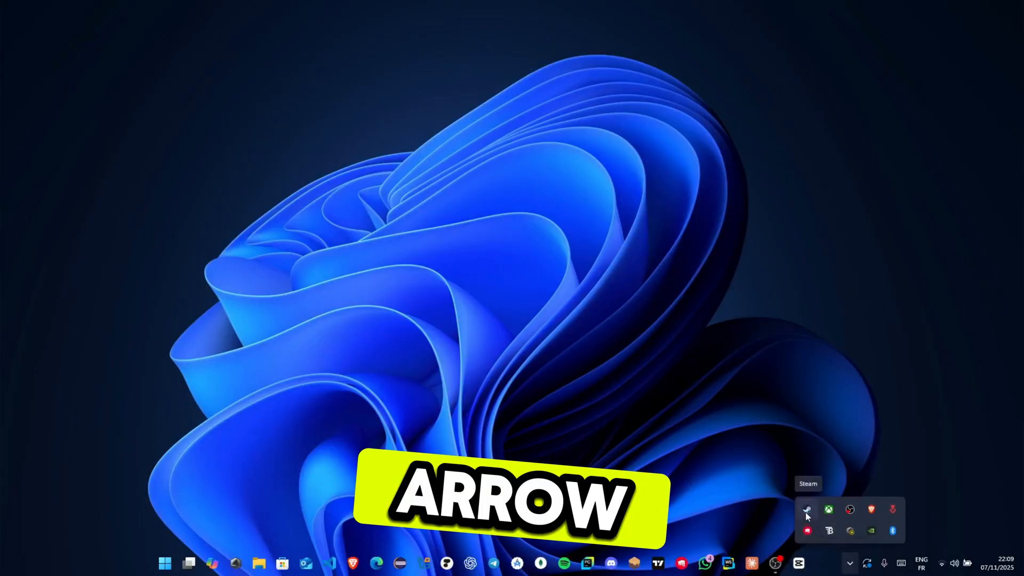
right_click(807, 510)
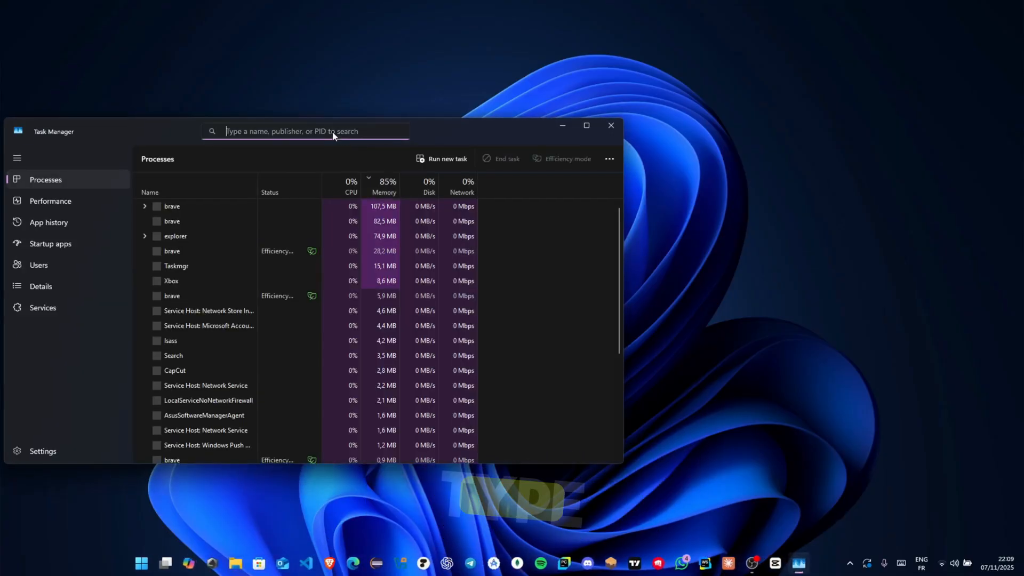
Filter Task Manager for 'steam' to confirm no Steam processes remain, then close it
type("steam")
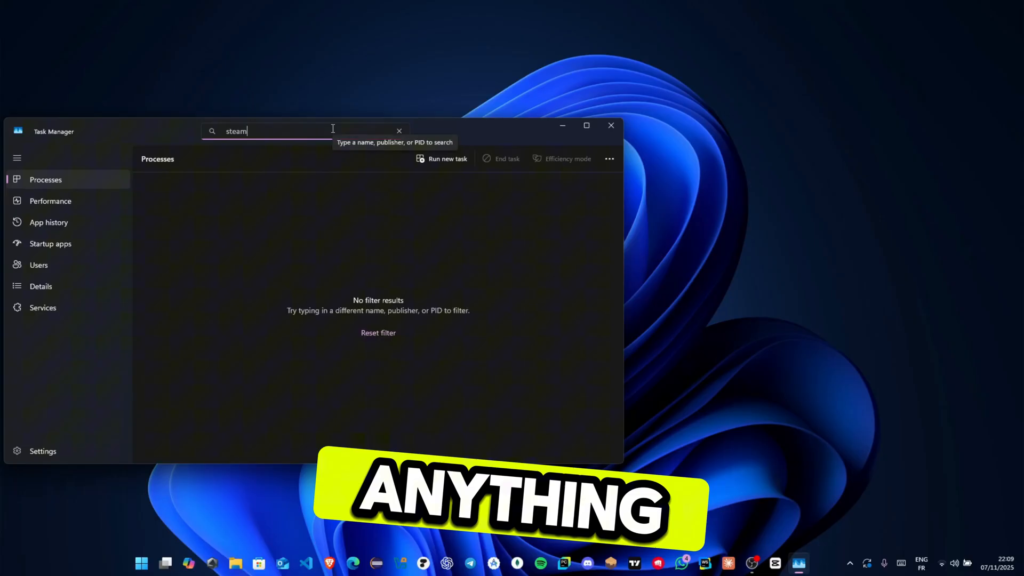
mouse_move(297, 282)
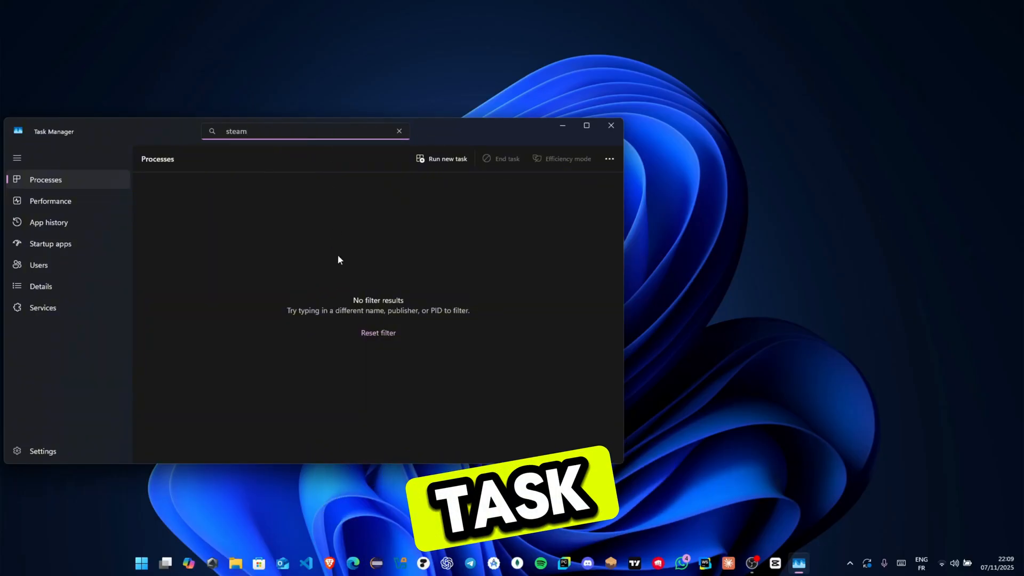
mouse_move(502, 164)
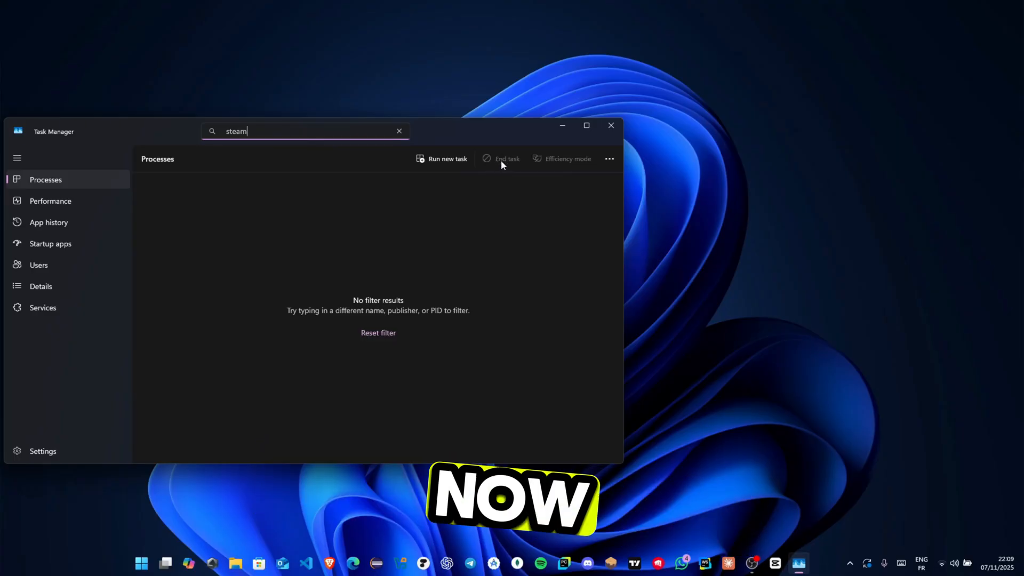
left_click(610, 126)
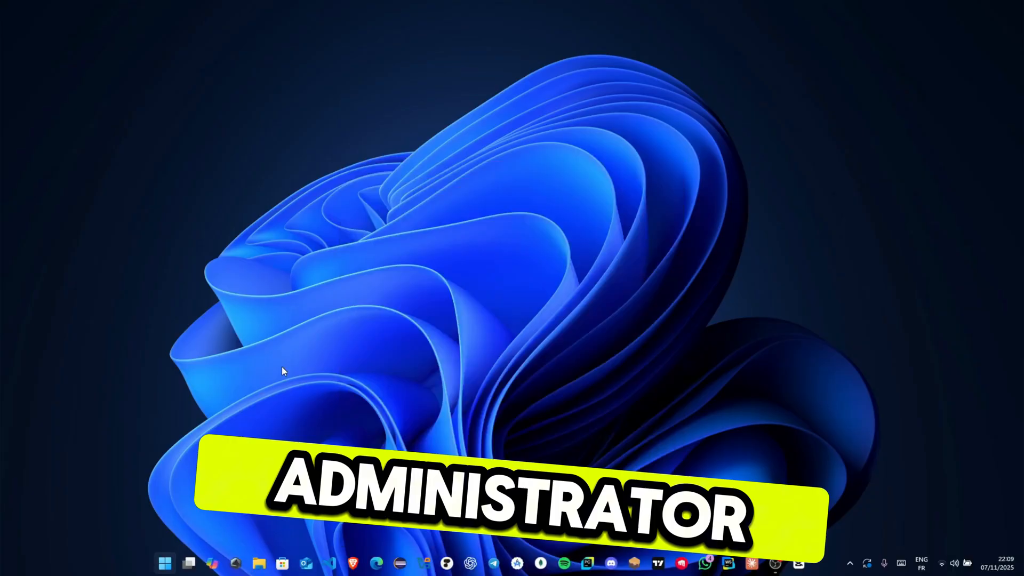
Launch Steam from Start search with Run as administrator and accept the UAC prompt
type("steam")
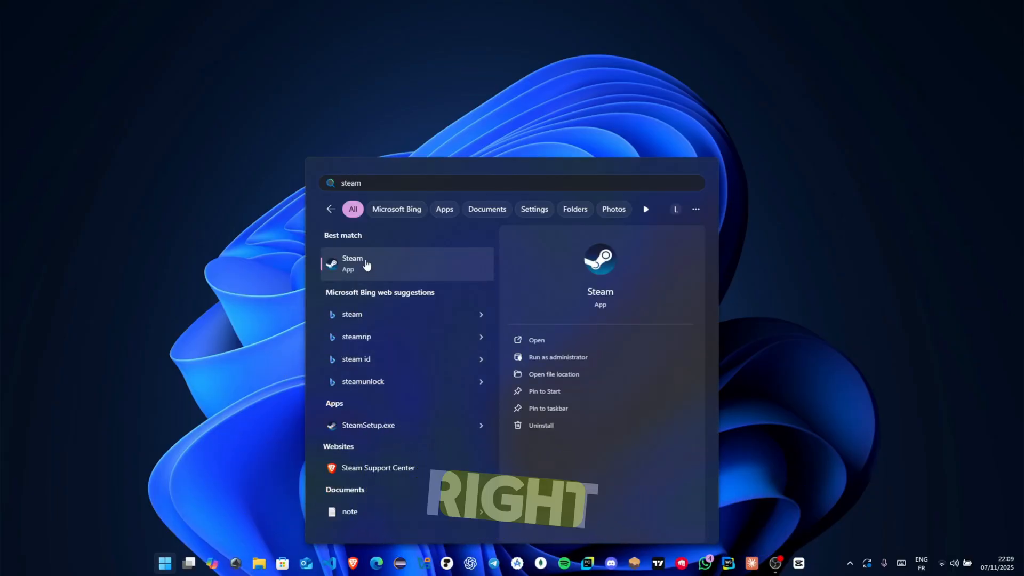
right_click(354, 264)
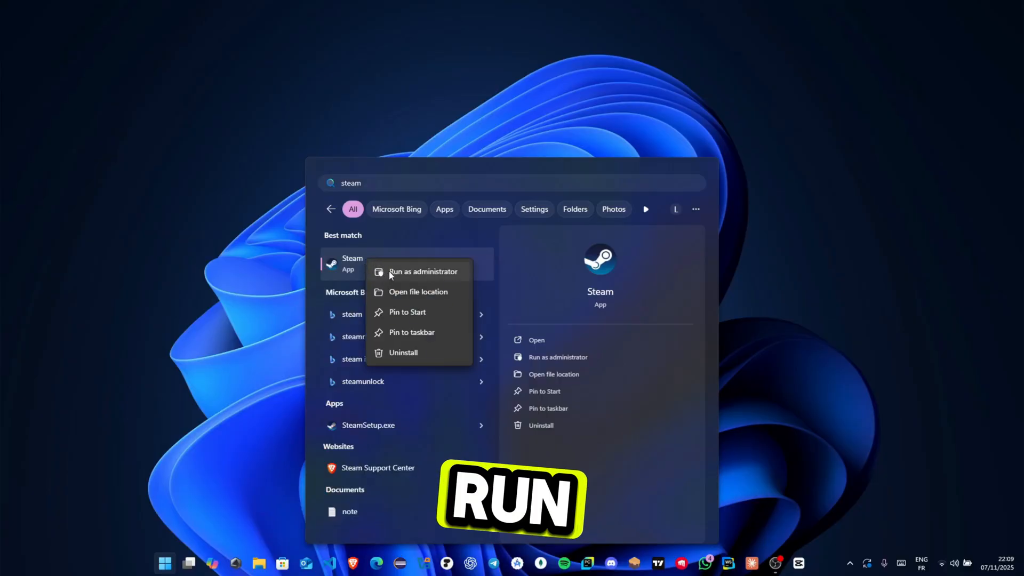
left_click(422, 271)
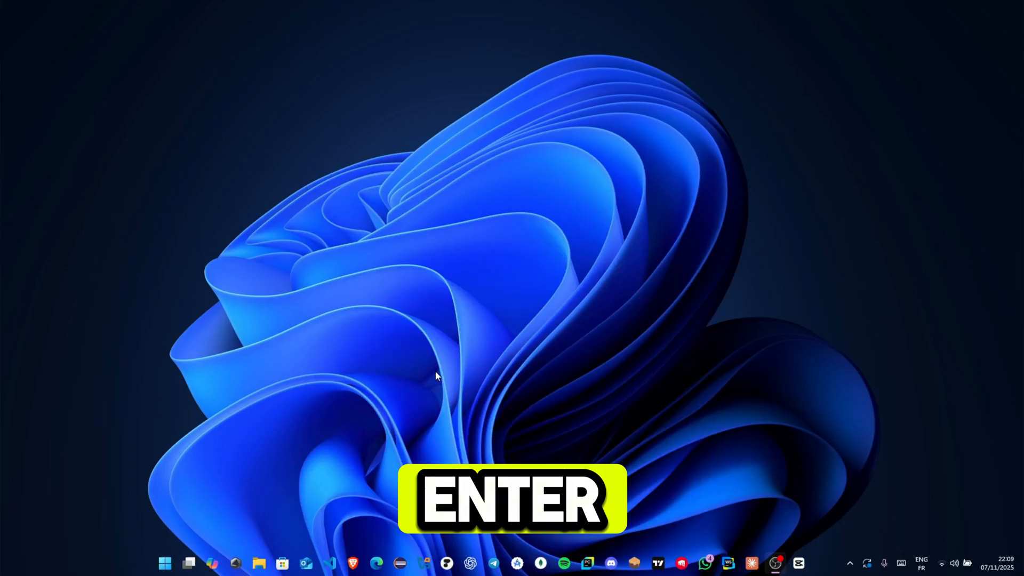
key("Return")
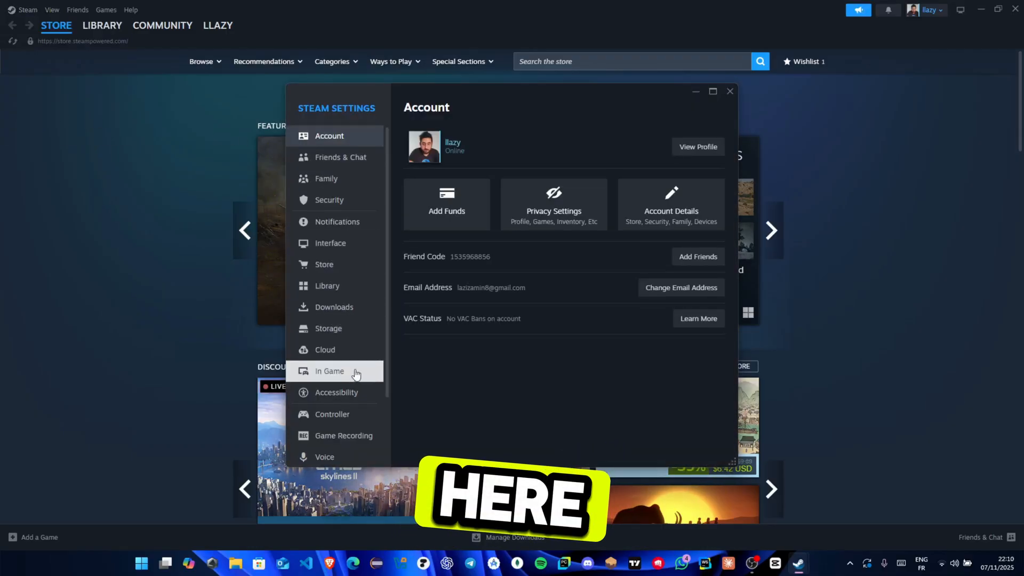
Turn off 'Enable the Steam Overlay while in-game' in Steam's In Game settings
left_click(330, 371)
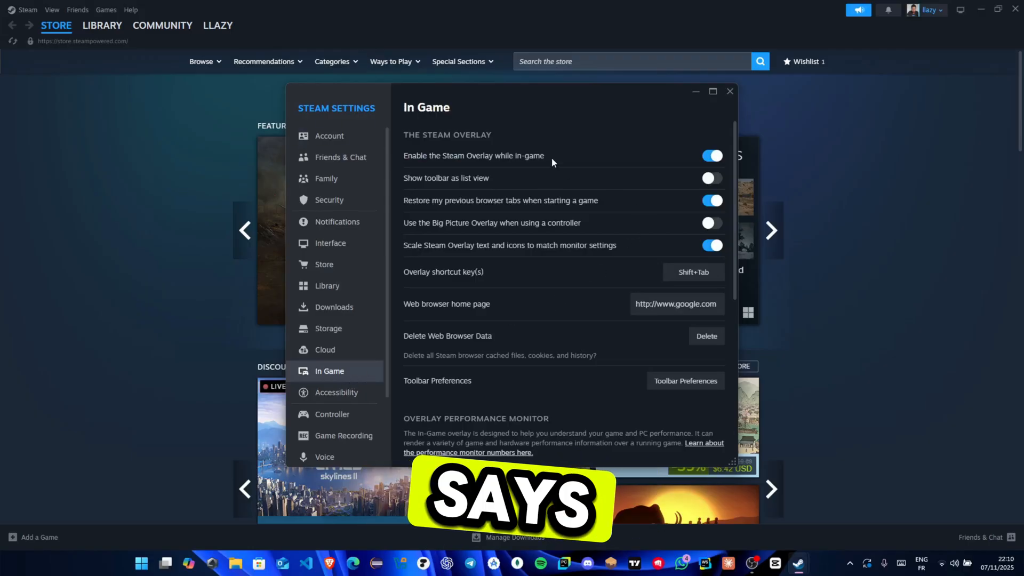
left_click(712, 156)
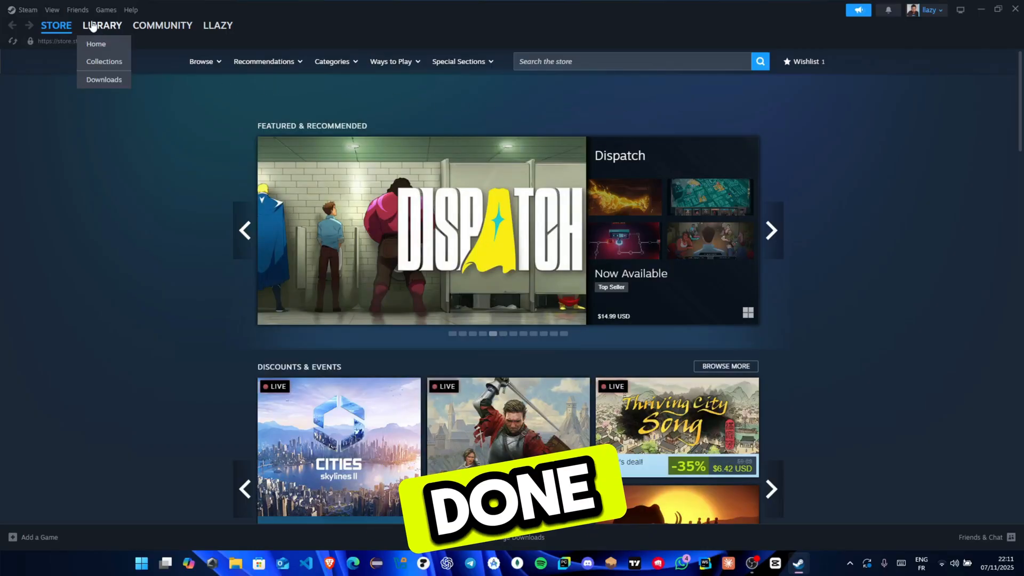
Show the Library home listing Aimlabs and Counter-Strike 2
left_click(95, 44)
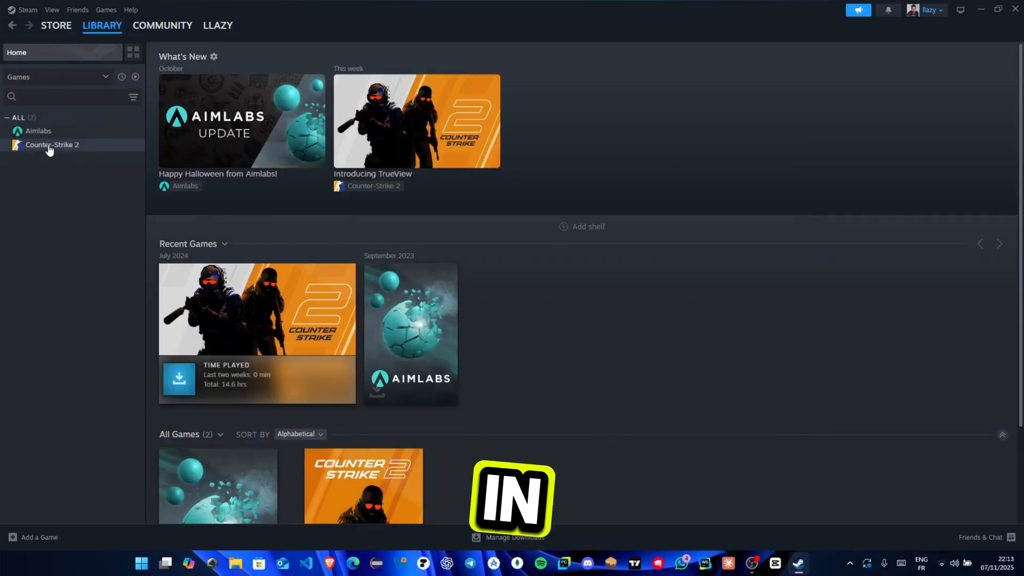